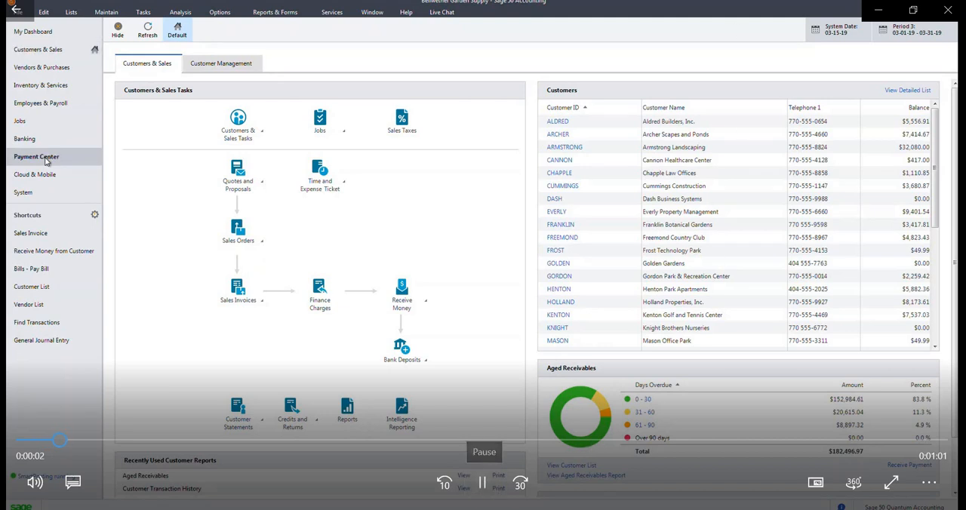
# - Show the Payment Center invoice overview with paid, outstanding and overdue totals
pyautogui.click(36, 157)
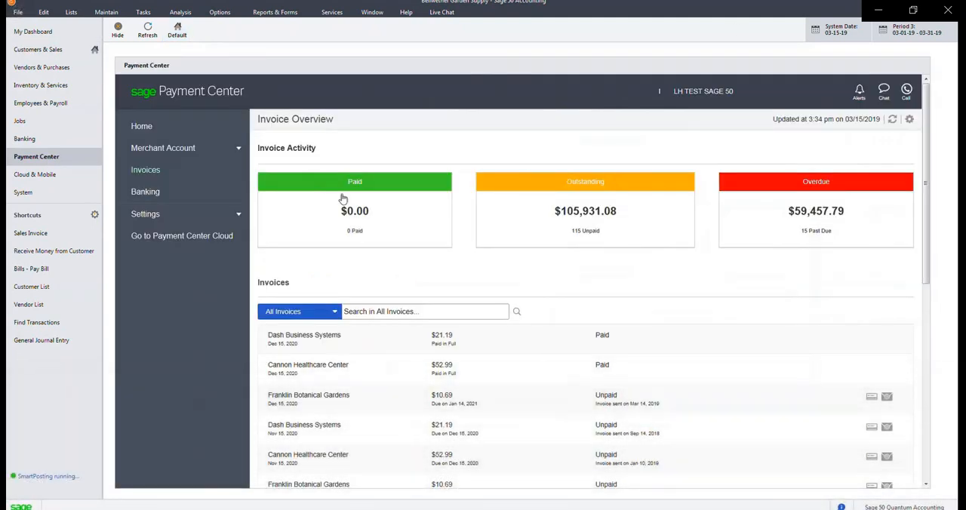
pyautogui.moveTo(607, 192)
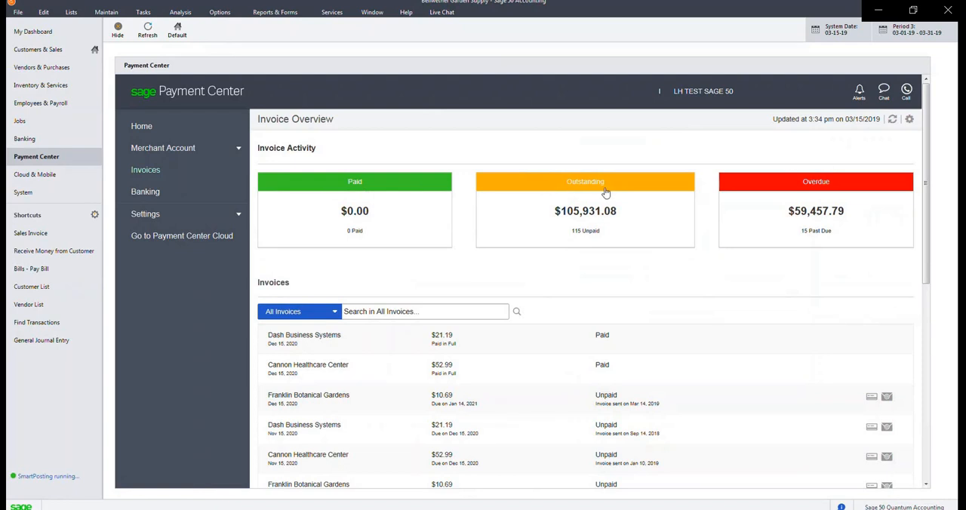
pyautogui.moveTo(818, 197)
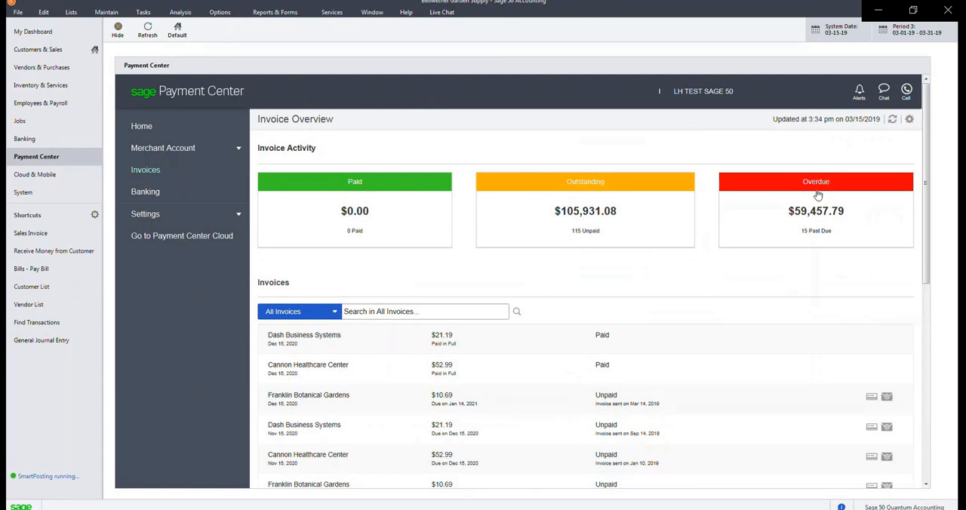
pyautogui.moveTo(604, 345)
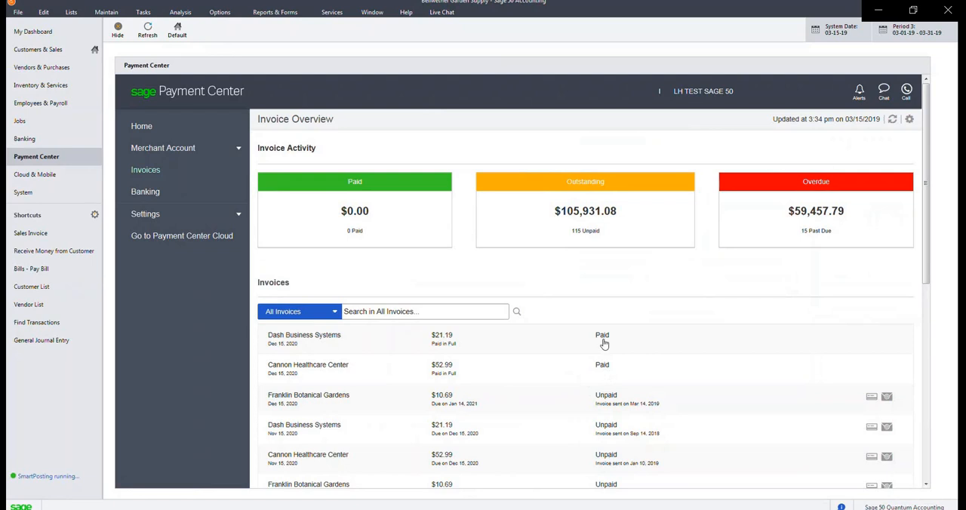
pyautogui.moveTo(577, 409)
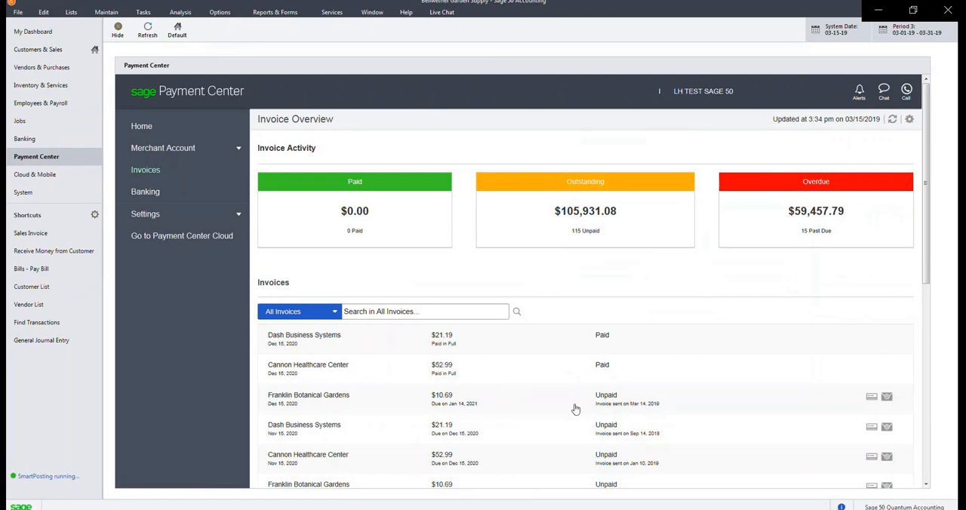
pyautogui.moveTo(529, 411)
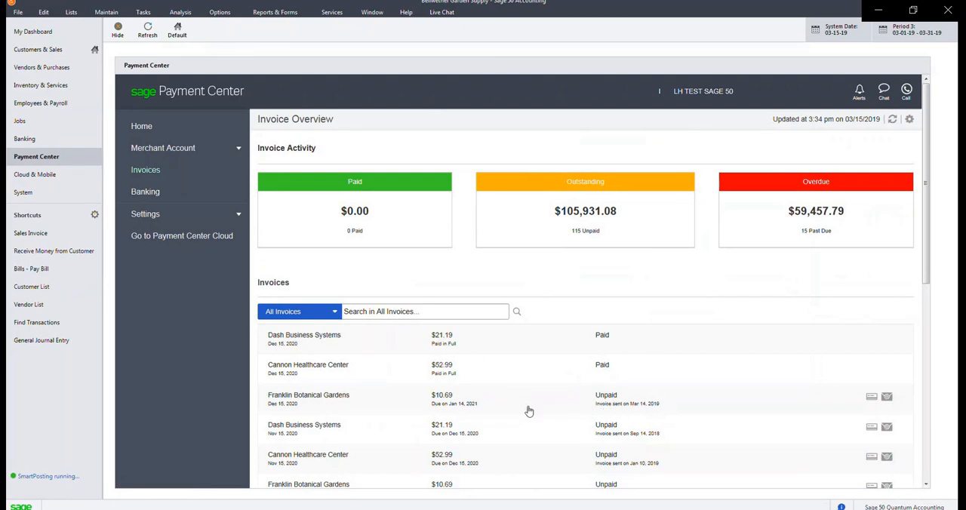
pyautogui.moveTo(467, 414)
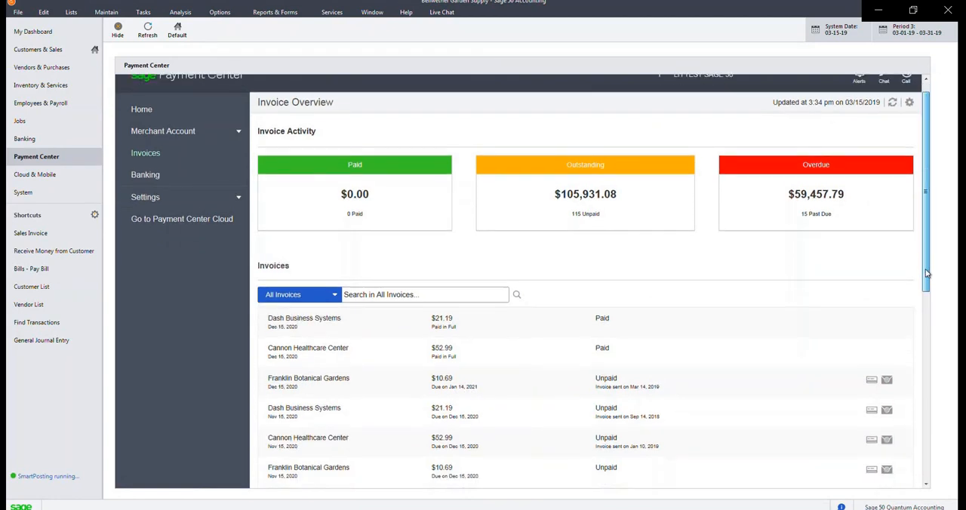
# - Email the Cannon Healthcare Center invoice and start Pay Now from the emailed PDF
pyautogui.scroll(-3)
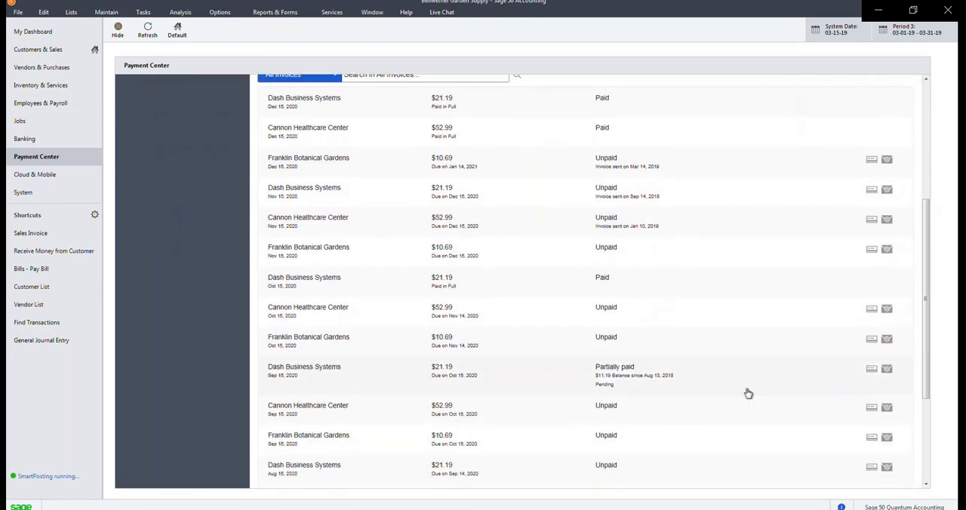
pyautogui.moveTo(652, 384)
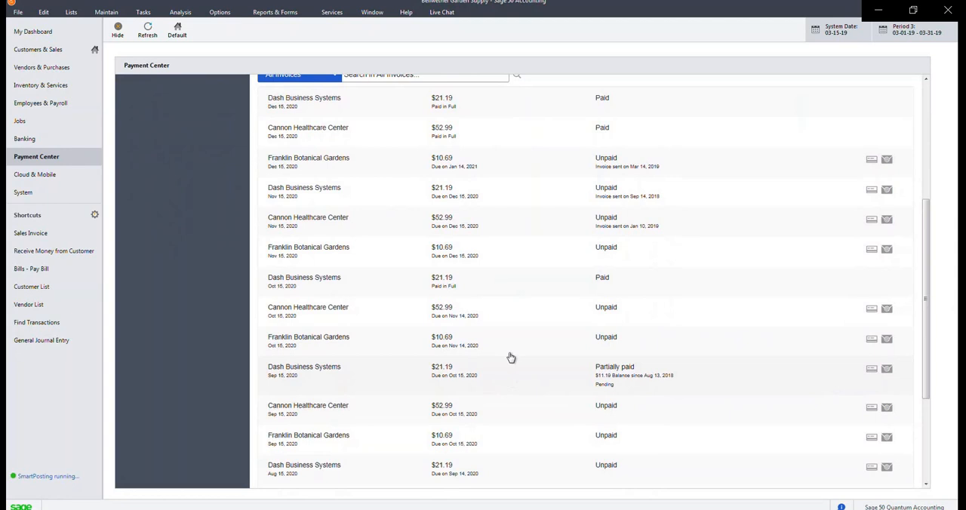
pyautogui.moveTo(883, 414)
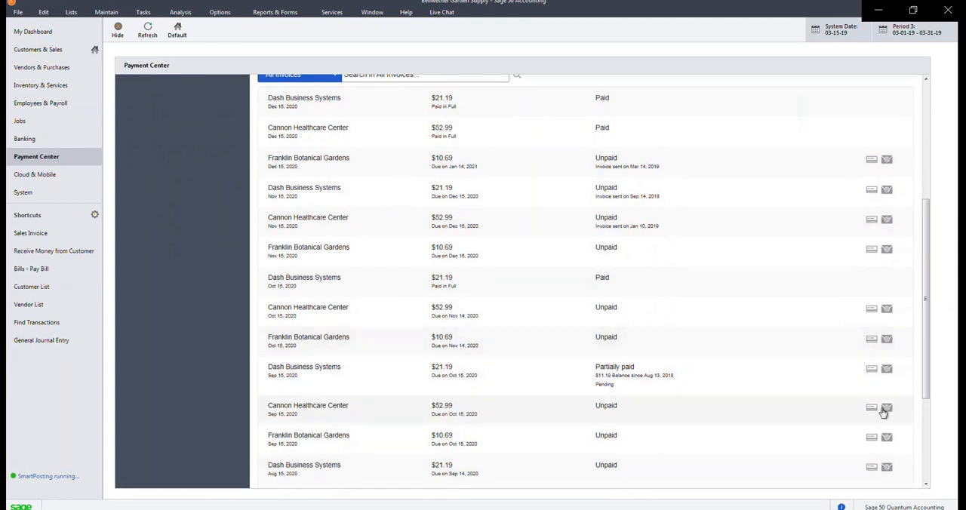
pyautogui.moveTo(873, 409)
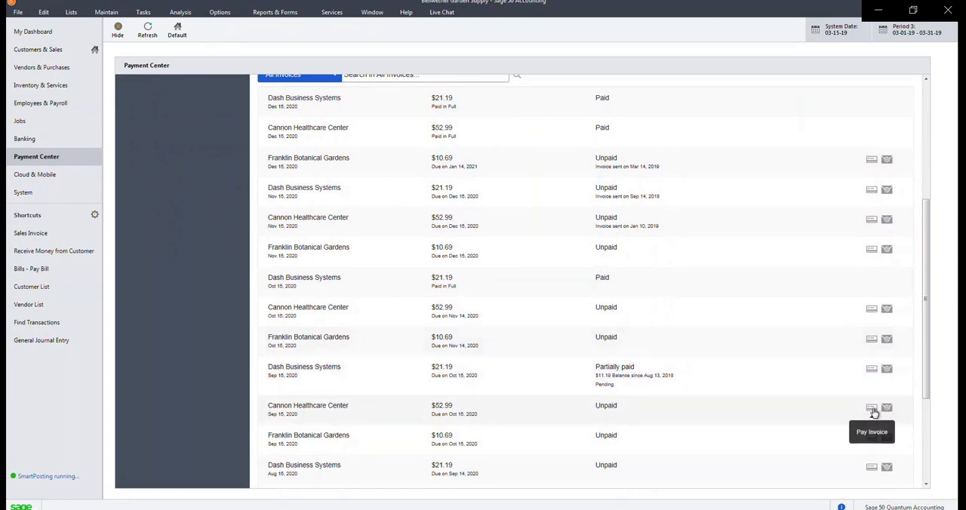
pyautogui.moveTo(887, 408)
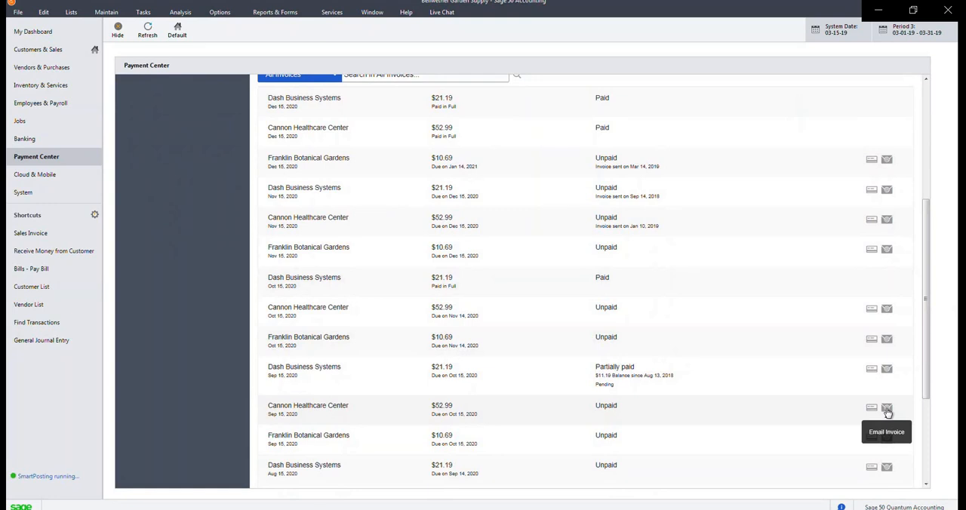
pyautogui.click(886, 407)
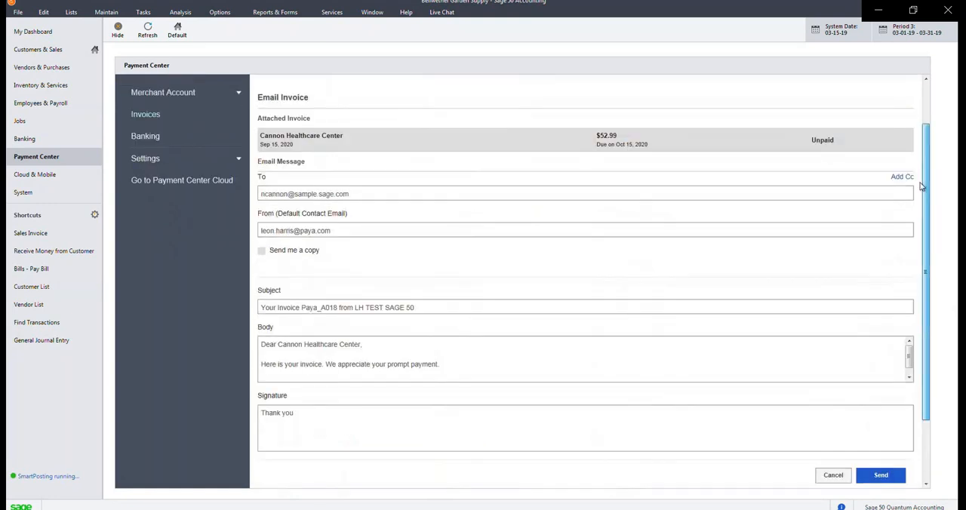
pyautogui.click(882, 474)
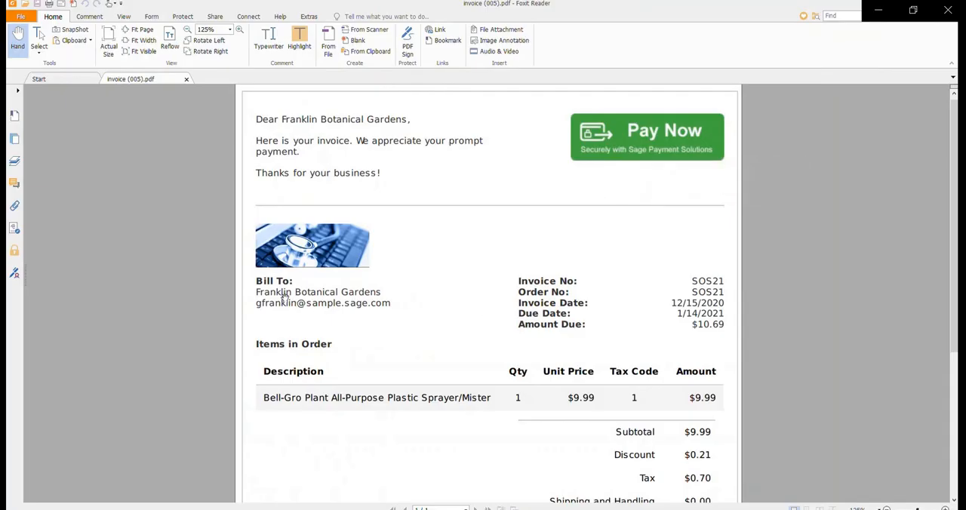
pyautogui.moveTo(677, 298)
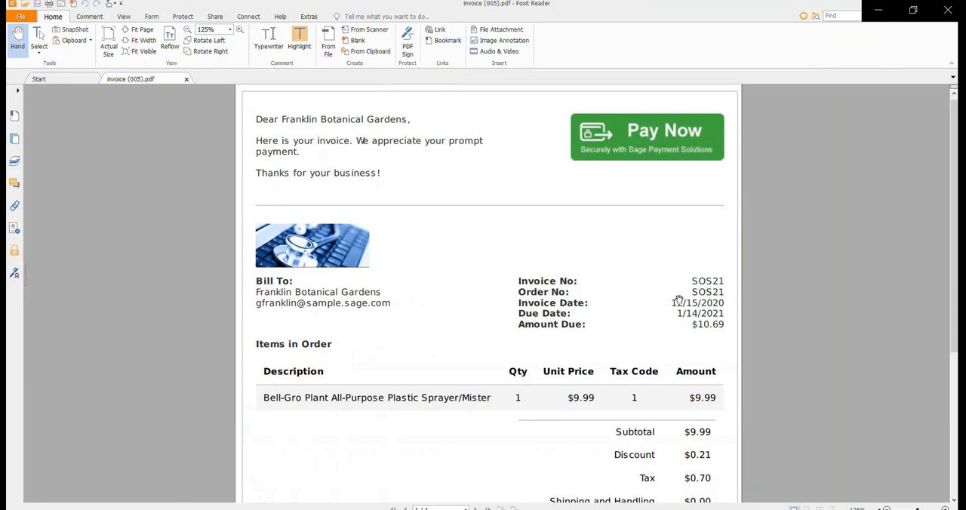
pyautogui.click(647, 136)
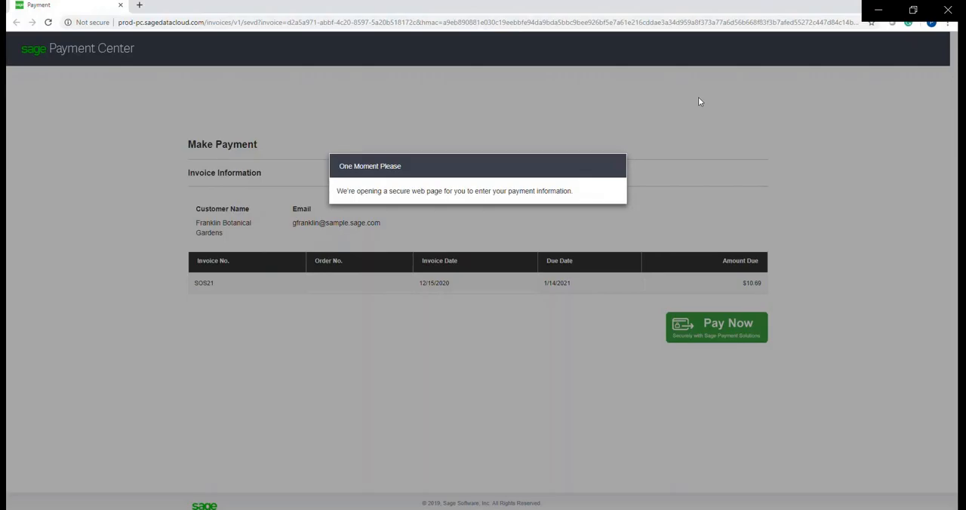
# - Pay the $10.69 Franklin Botanical Gardens invoice SOS21 by card, leaving $0.00 due
pyautogui.click(715, 326)
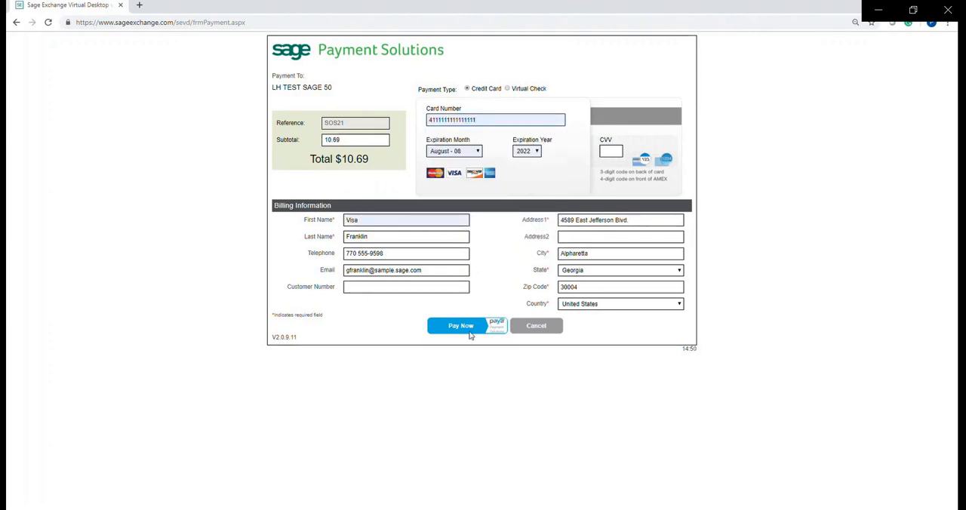
pyautogui.click(461, 326)
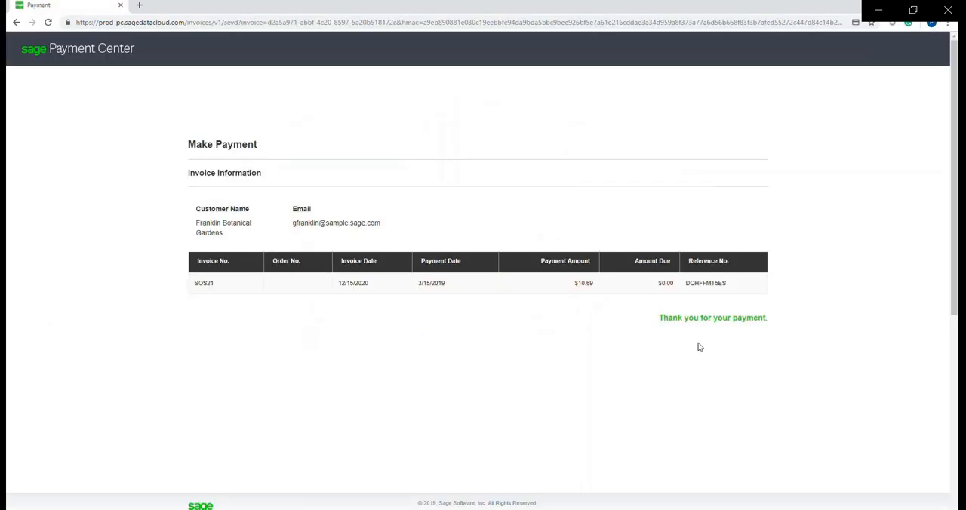